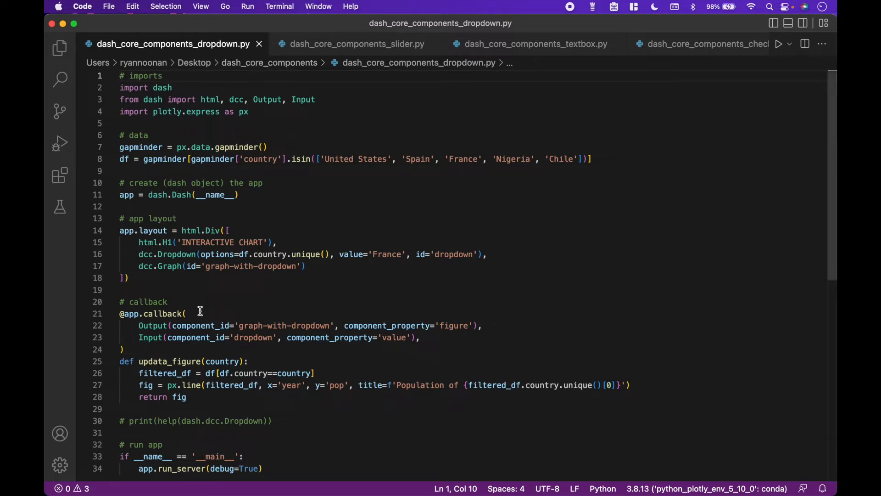
{"action": "left_click", "coordinate": [186, 313]}
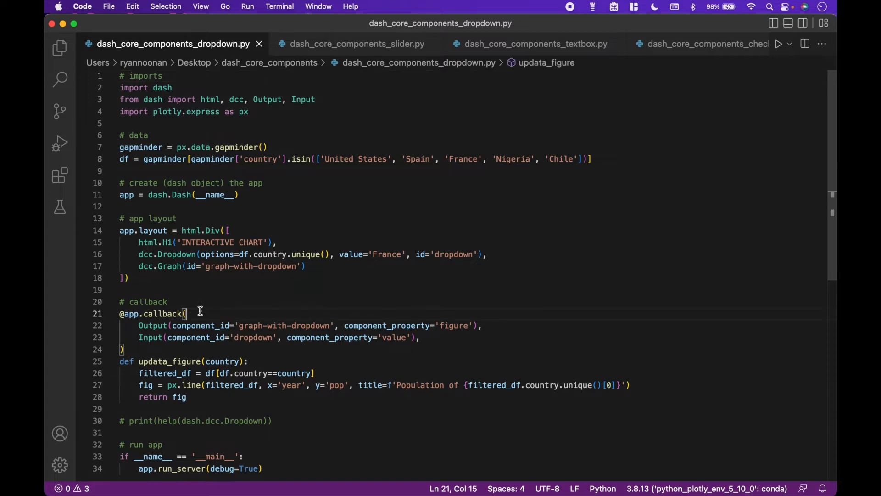
{"action": "left_click_drag", "start_coordinate": [120, 313], "coordinate": [185, 314]}
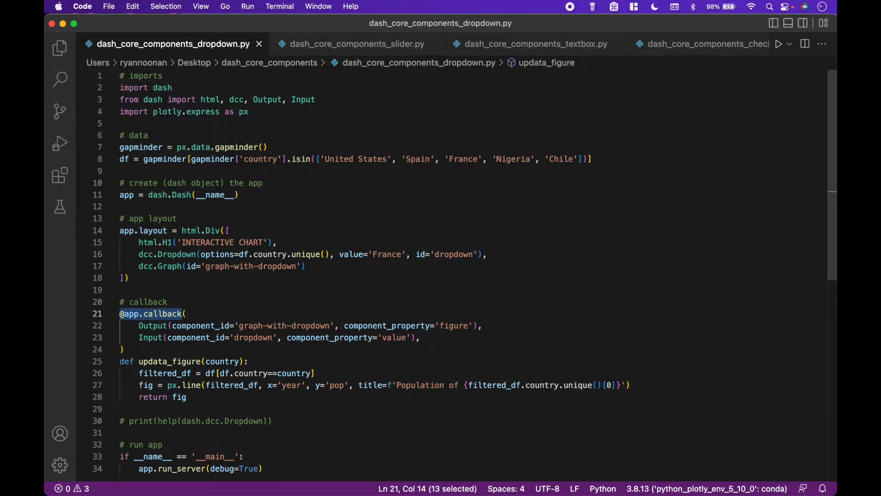
{"action": "mouse_move", "coordinate": [131, 329]}
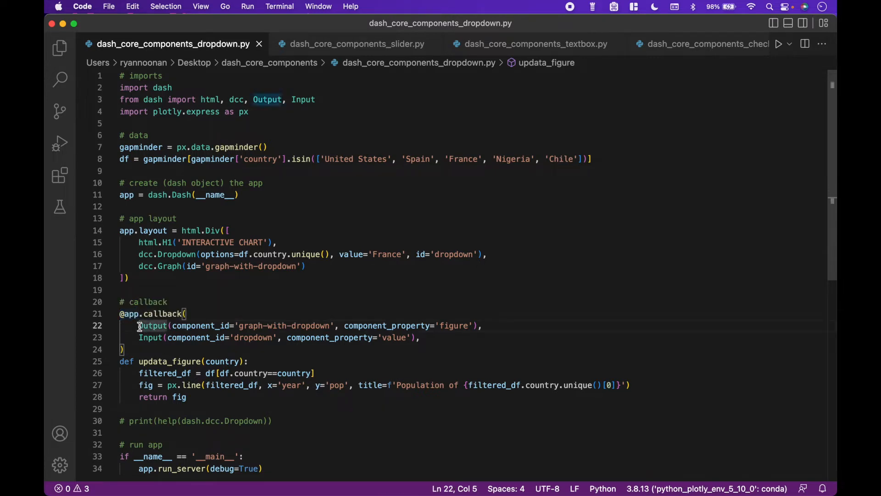
{"action": "left_click_drag", "start_coordinate": [138, 325], "coordinate": [419, 338]}
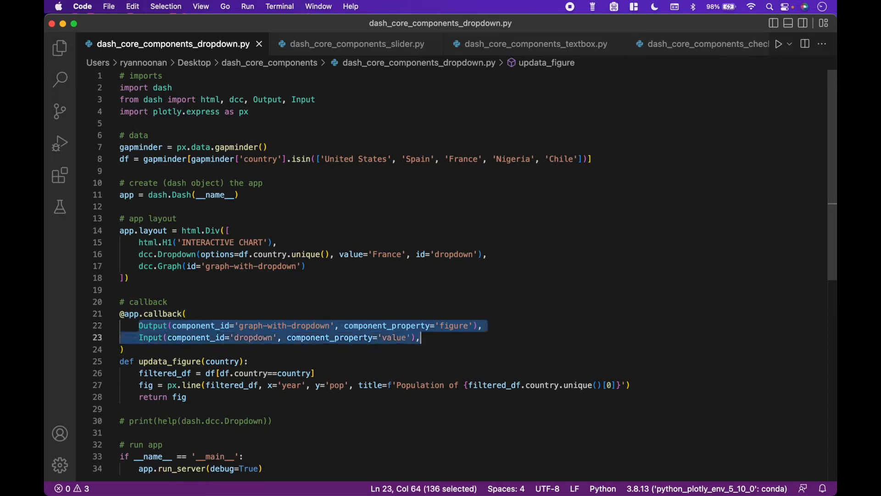
{"action": "mouse_move", "coordinate": [454, 349]}
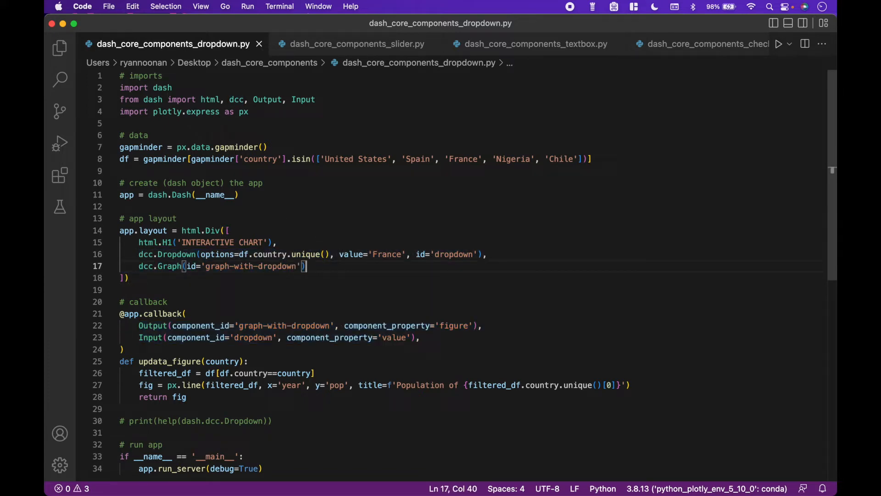
{"action": "double_click", "coordinate": [245, 266]}
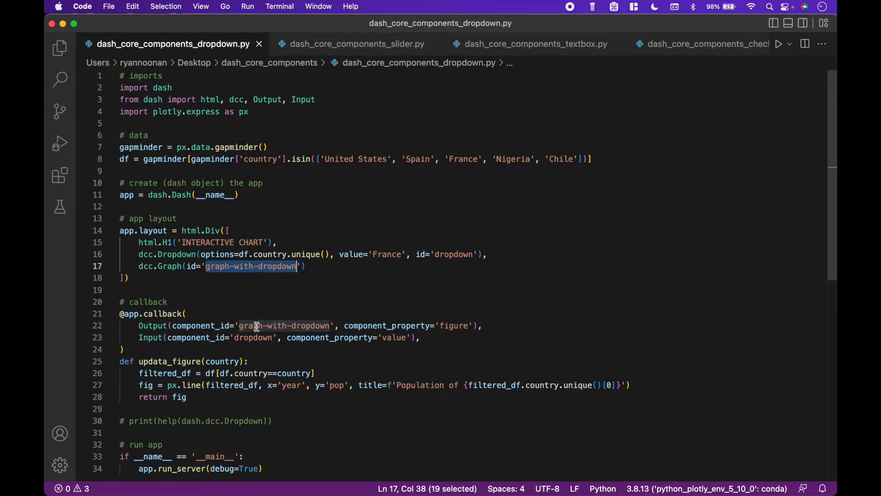
{"action": "mouse_move", "coordinate": [270, 320]}
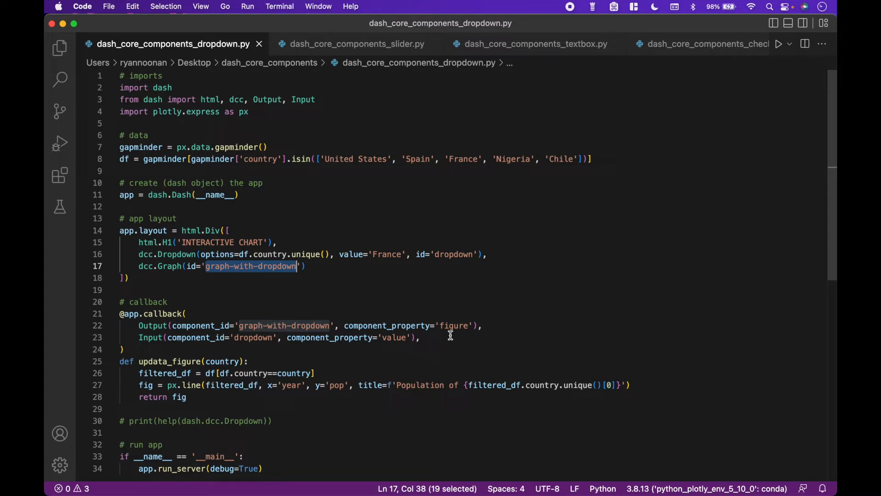
{"action": "double_click", "coordinate": [454, 326]}
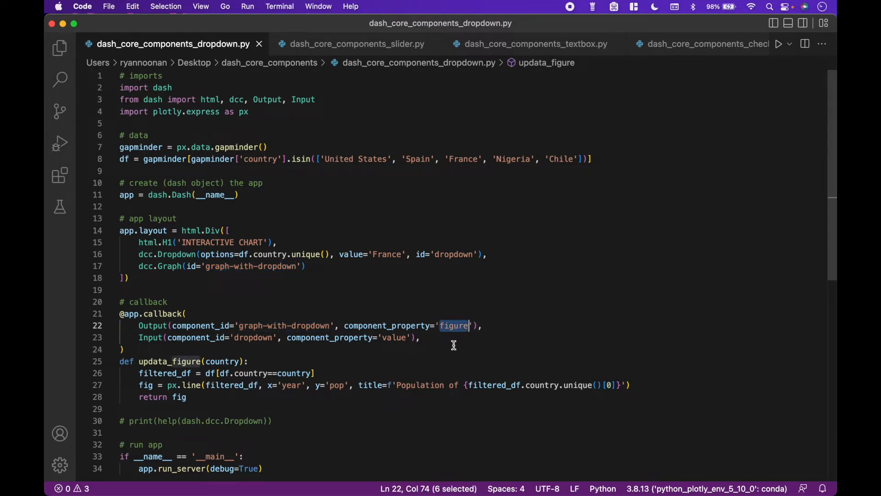
{"action": "mouse_move", "coordinate": [446, 339]}
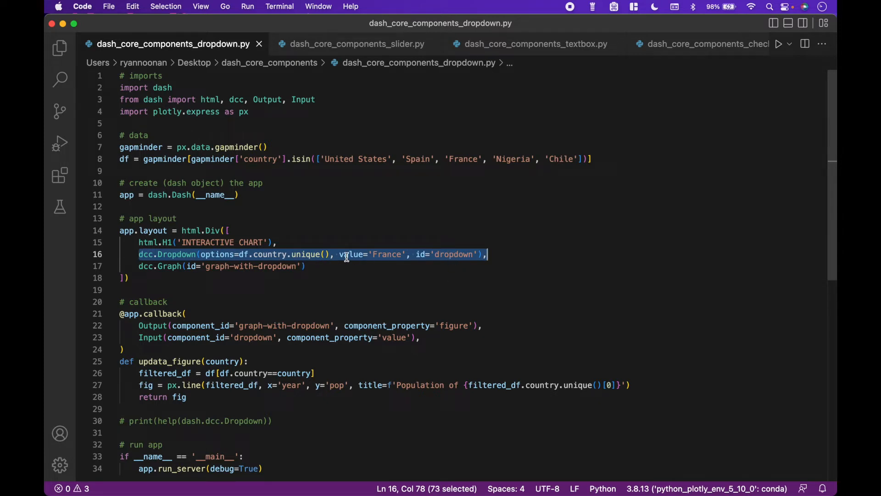
{"action": "double_click", "coordinate": [452, 254]}
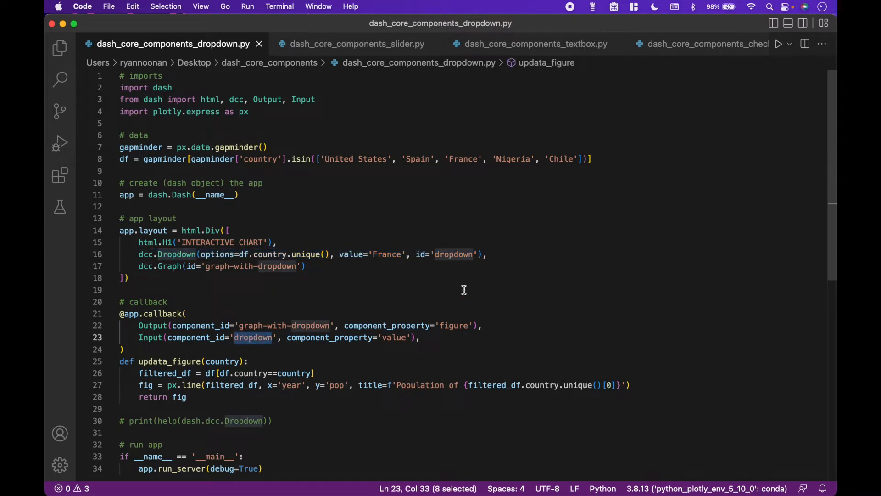
{"action": "mouse_move", "coordinate": [457, 254]}
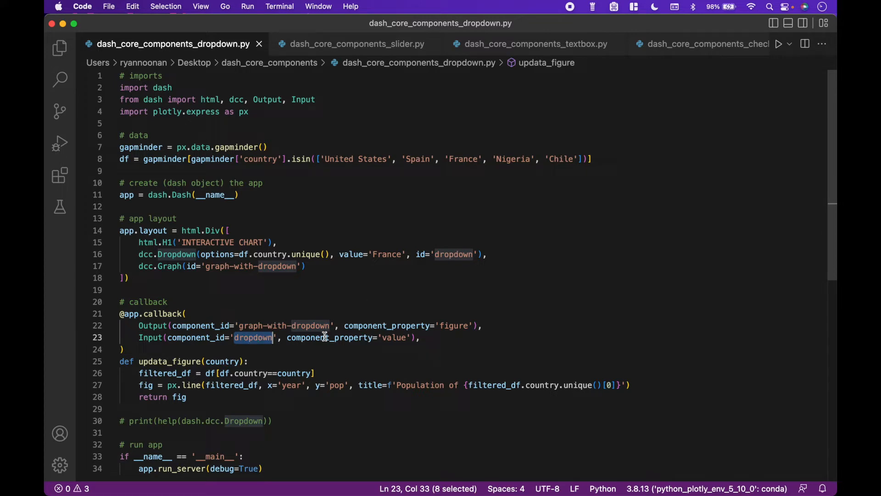
{"action": "double_click", "coordinate": [393, 338]}
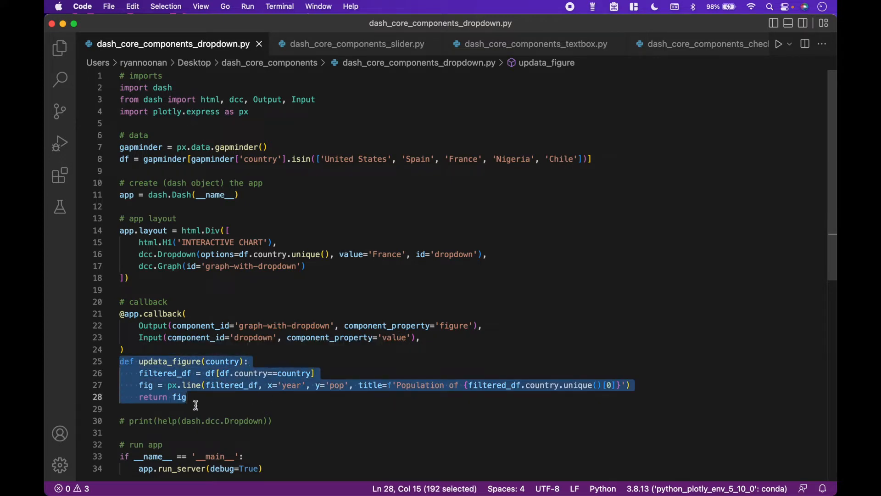
{"action": "mouse_move", "coordinate": [222, 399]}
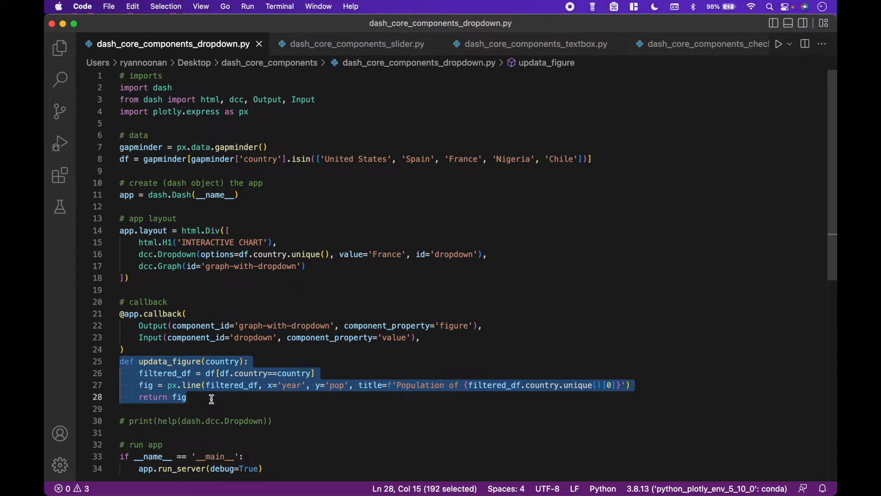
{"action": "mouse_move", "coordinate": [218, 399]}
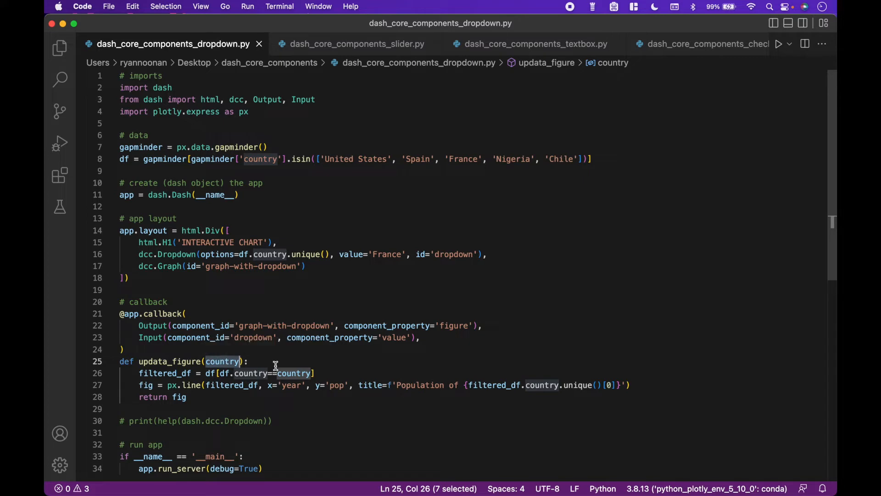
{"action": "mouse_move", "coordinate": [279, 358]}
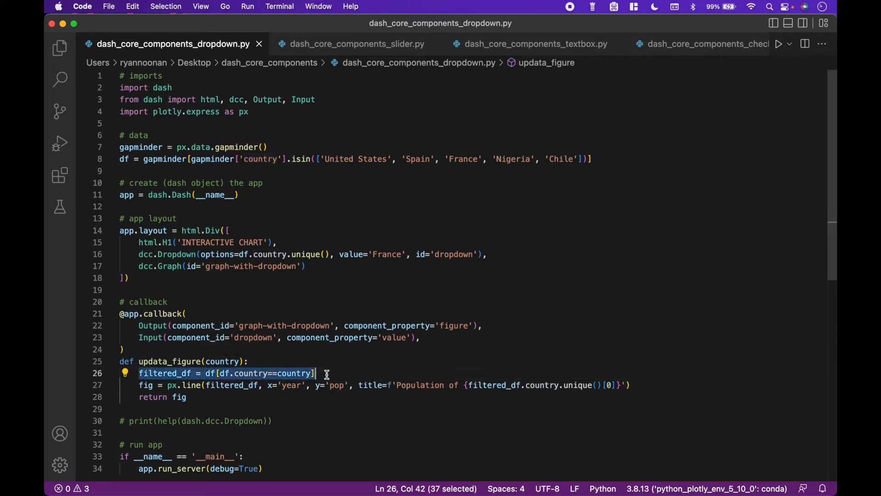
{"action": "mouse_move", "coordinate": [332, 373]}
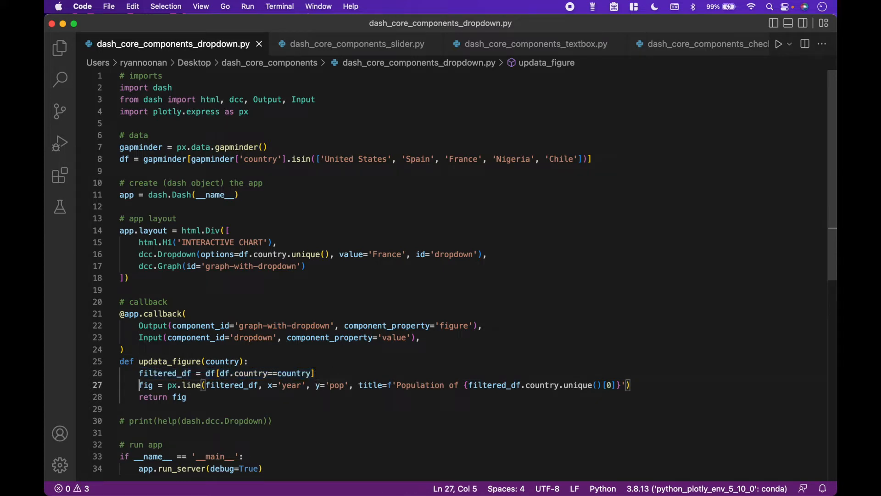
- Highlight the px.line chart, return fig, dcc.Graph line, dropdown id and value property
{"action": "left_click_drag", "start_coordinate": [139, 385], "coordinate": [629, 385]}
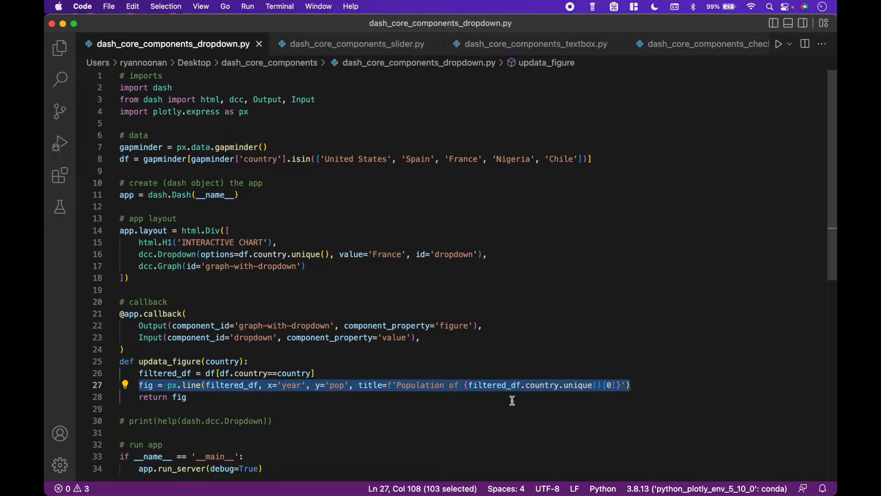
{"action": "mouse_move", "coordinate": [645, 391]}
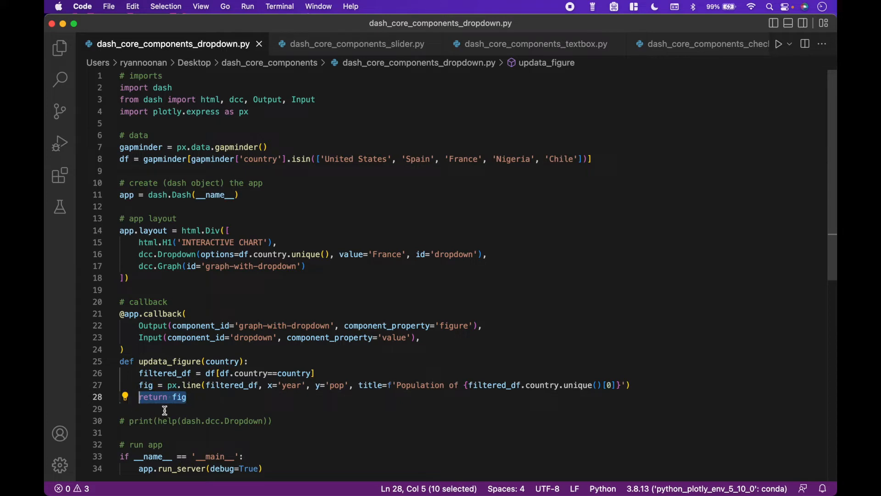
{"action": "left_click", "coordinate": [188, 397]}
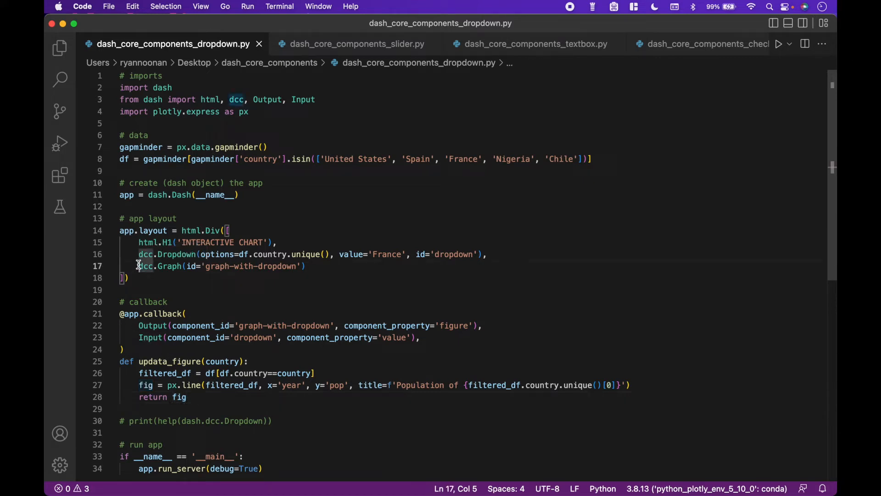
{"action": "left_click_drag", "start_coordinate": [139, 266], "coordinate": [307, 266]}
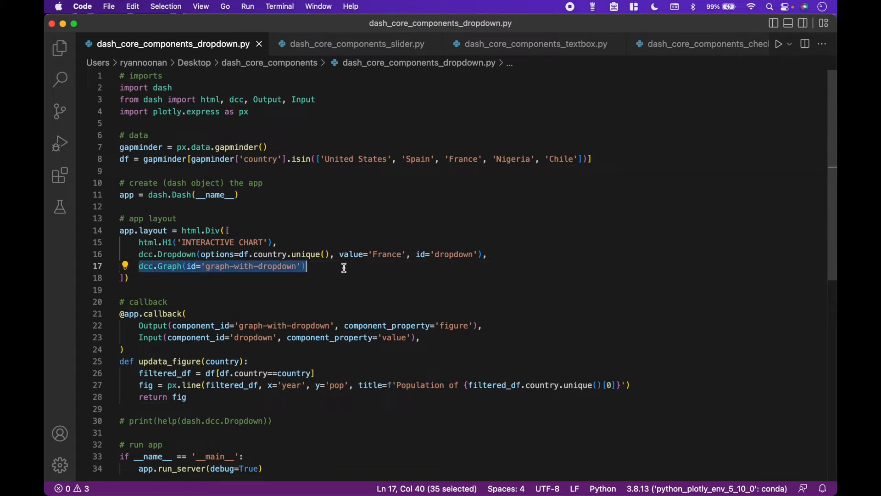
{"action": "mouse_move", "coordinate": [332, 269]}
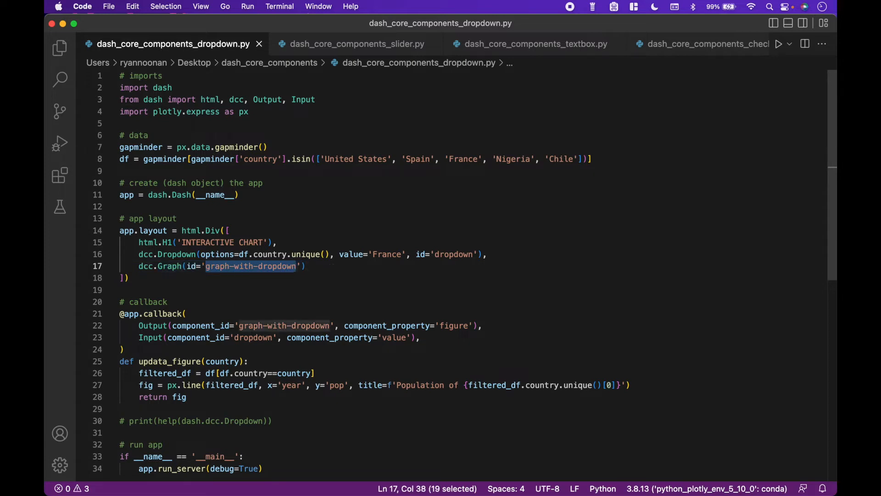
{"action": "mouse_move", "coordinate": [241, 267]}
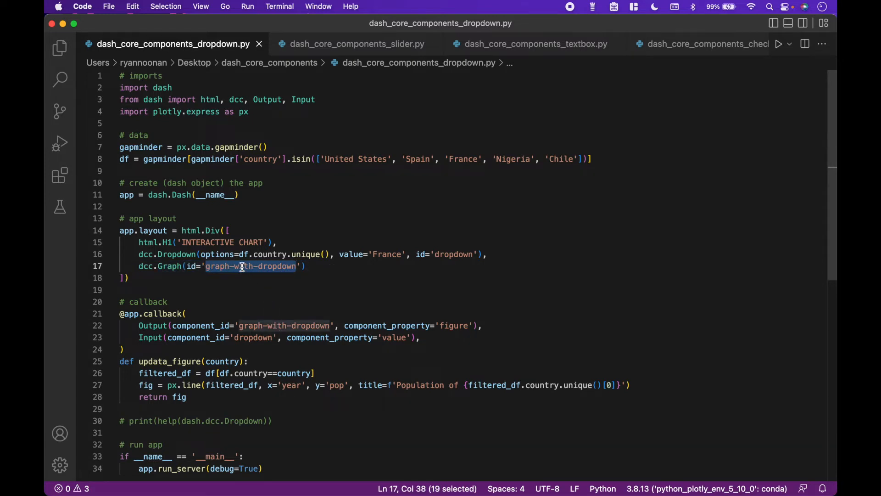
{"action": "mouse_move", "coordinate": [269, 313]}
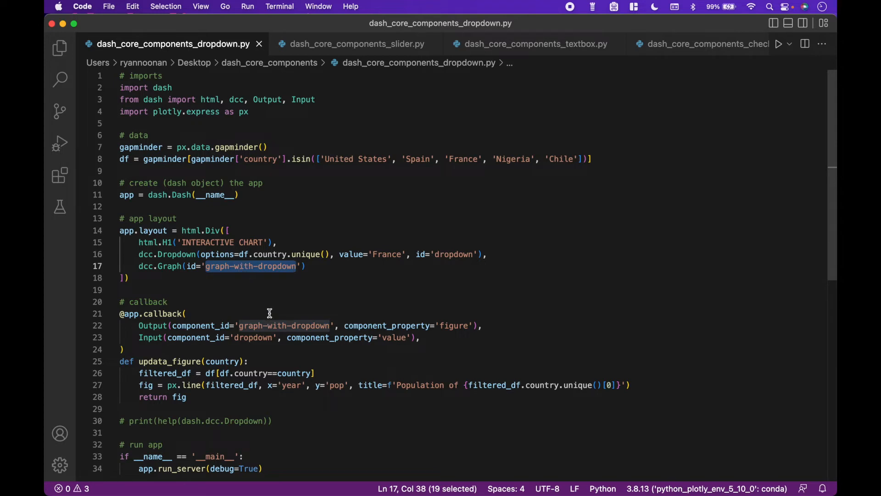
{"action": "mouse_move", "coordinate": [257, 287]}
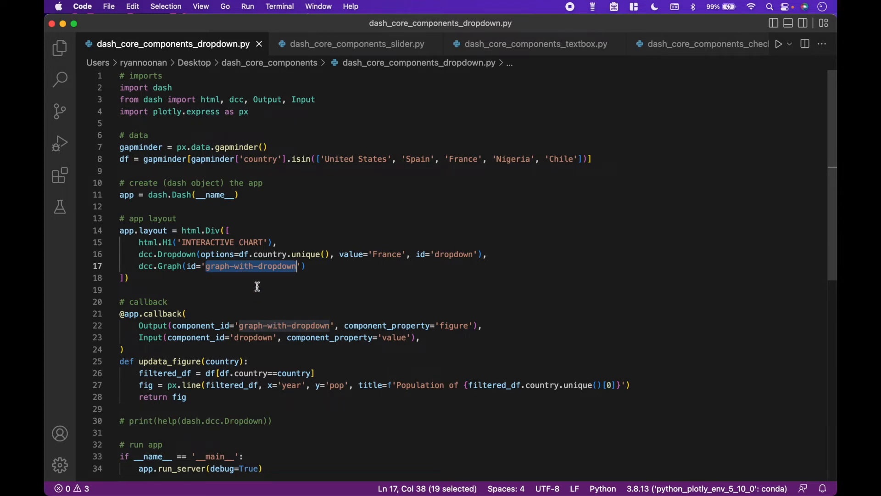
{"action": "mouse_move", "coordinate": [146, 255]}
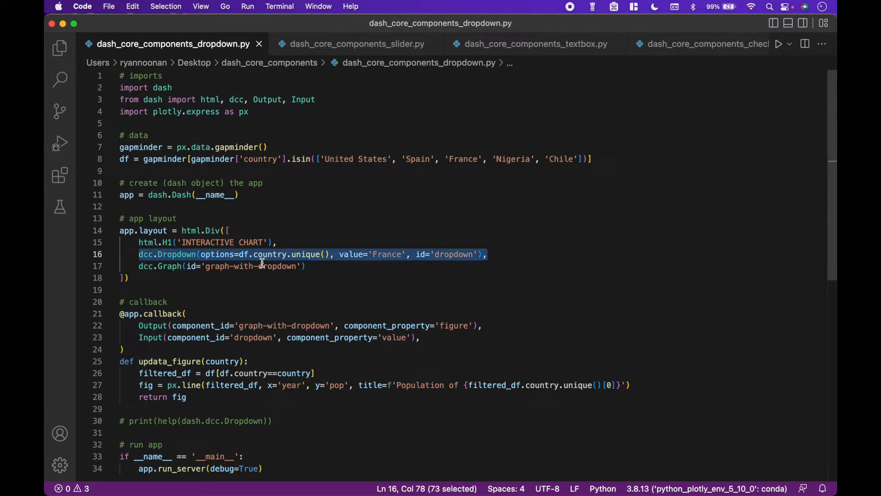
{"action": "double_click", "coordinate": [454, 255]}
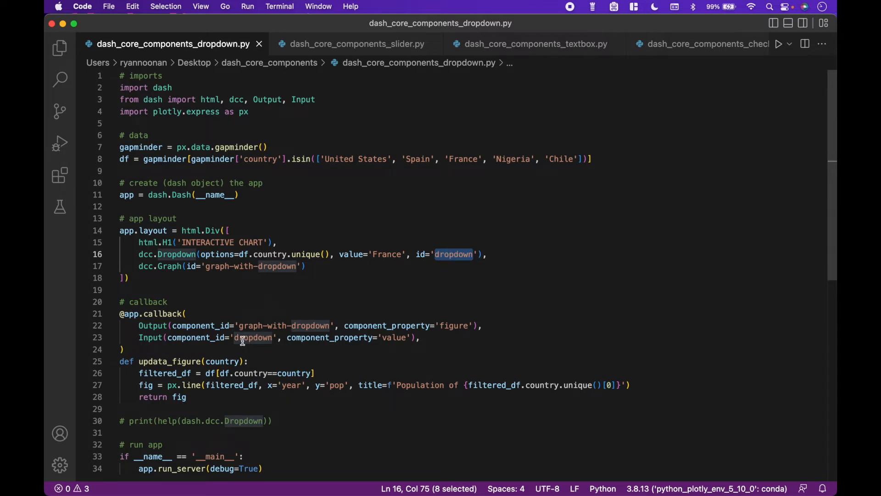
{"action": "left_click", "coordinate": [250, 337]}
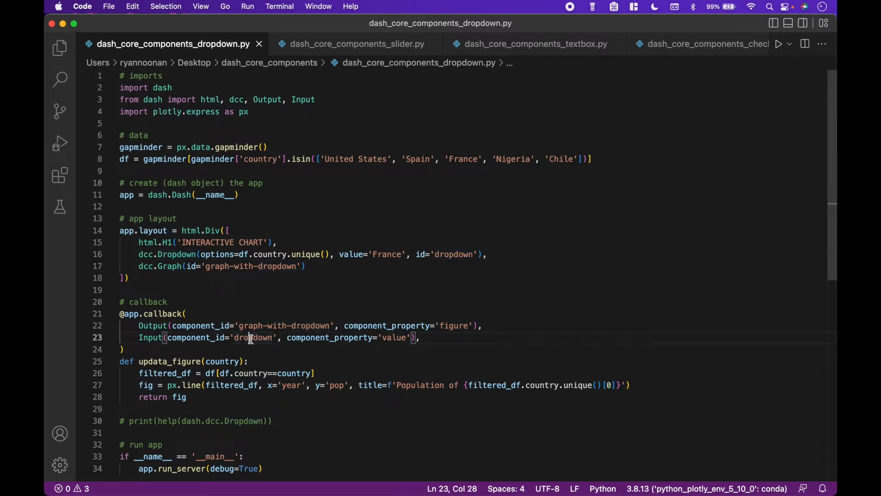
{"action": "double_click", "coordinate": [249, 337]}
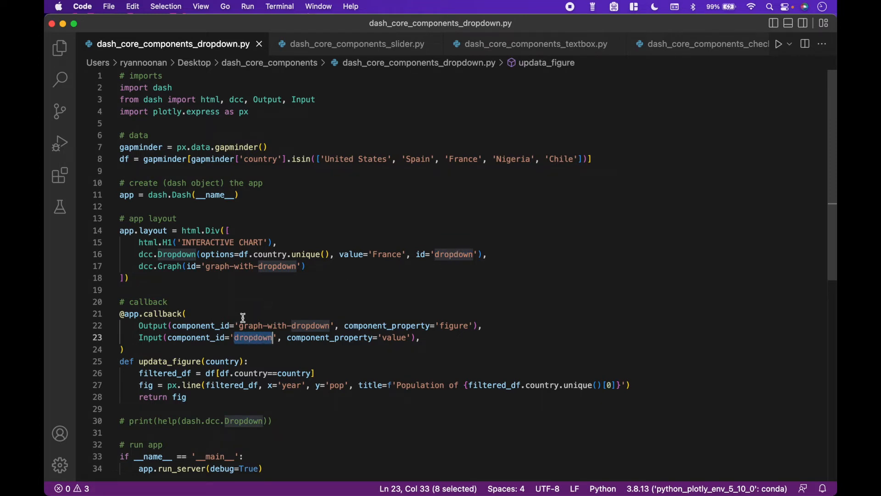
{"action": "mouse_move", "coordinate": [429, 281]}
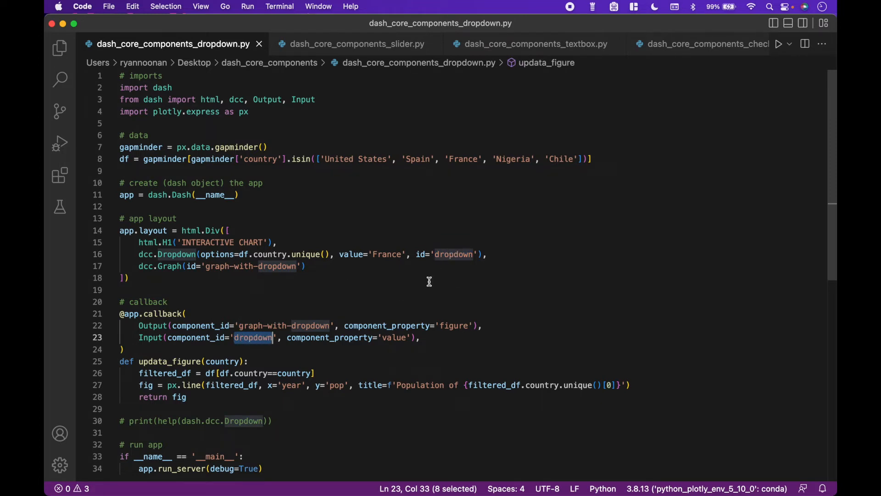
{"action": "double_click", "coordinate": [392, 337]}
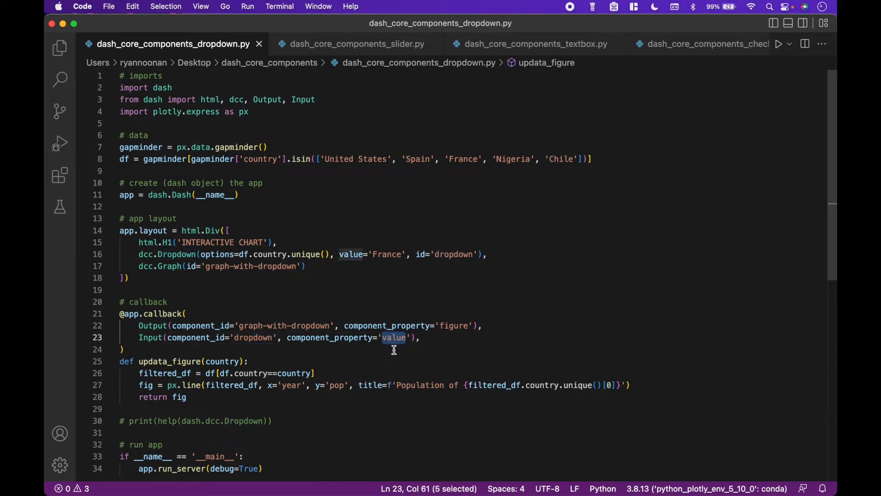
{"action": "mouse_move", "coordinate": [387, 351]}
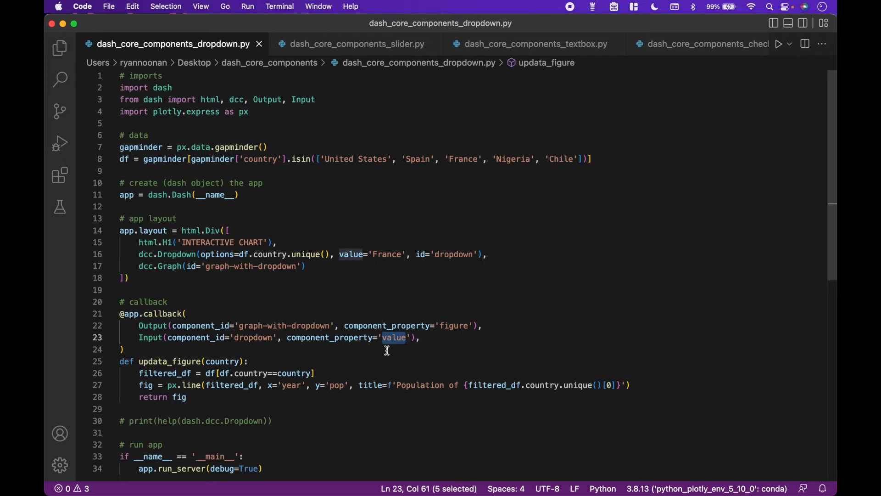
{"action": "mouse_move", "coordinate": [200, 72]}
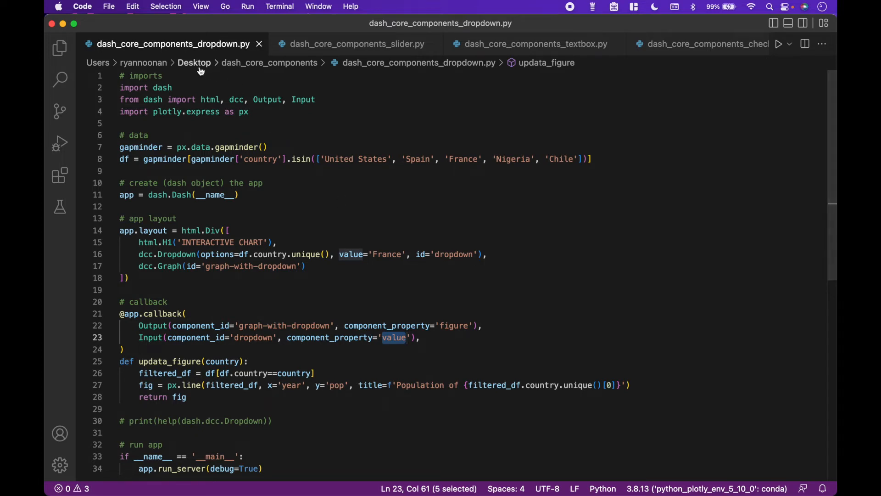
{"action": "right_click", "coordinate": [168, 44]}
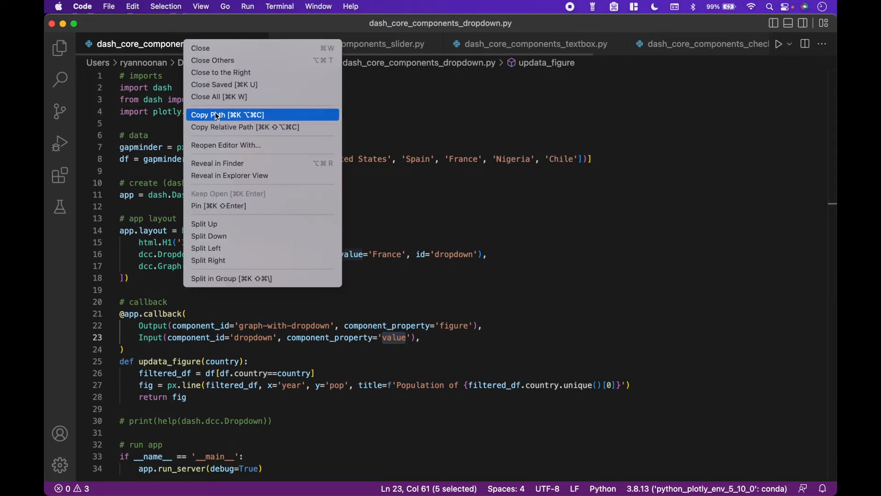
{"action": "left_click", "coordinate": [279, 6]}
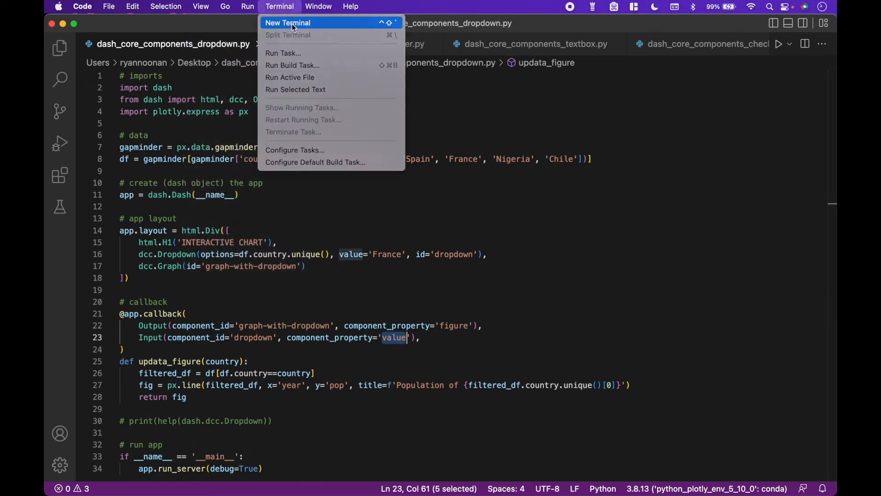
{"action": "left_click", "coordinate": [288, 22]}
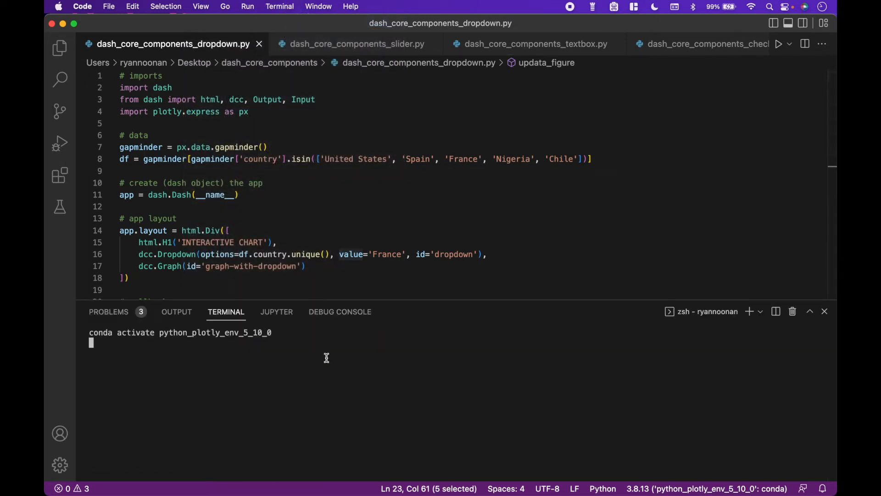
{"action": "type", "text": "pyt"}
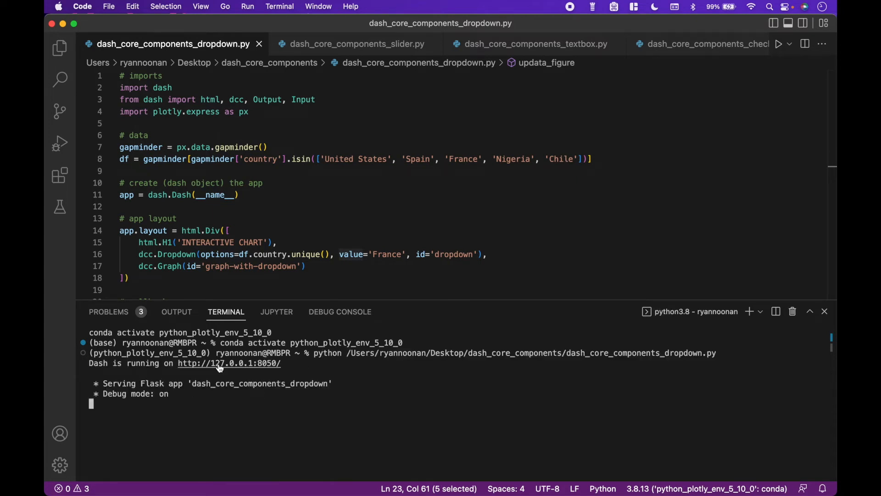
{"action": "left_click", "coordinate": [219, 363]}
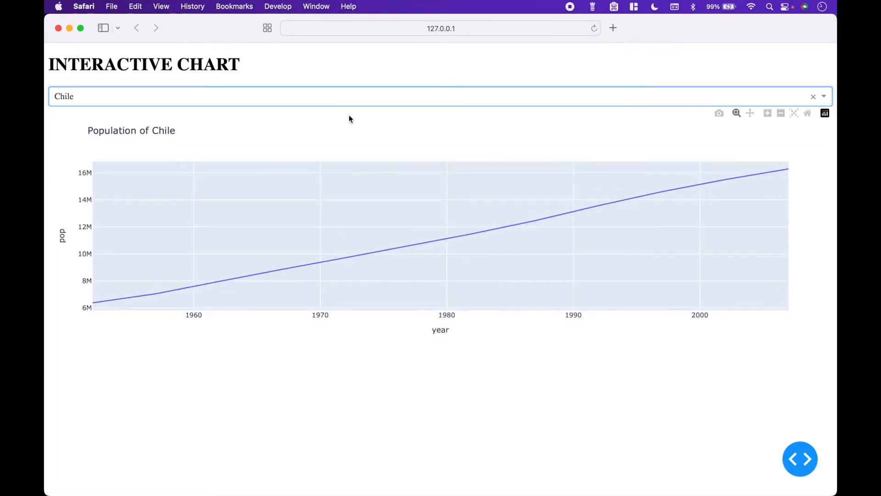
- Search the country dropdown and pick a country to redraw the population chart
{"action": "type", "text": "Nigeria"}
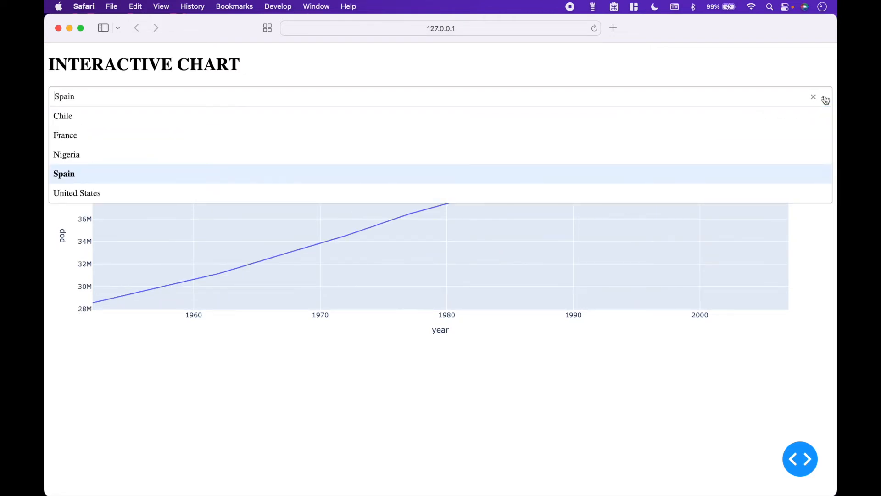
{"action": "left_click", "coordinate": [77, 193]}
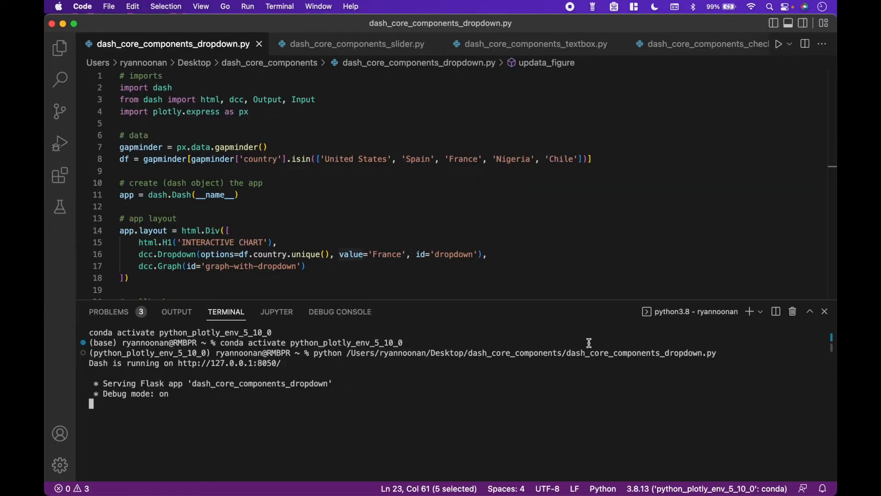
- Open dash_core_components_slider.py and highlight the Slider's id and the slider-output id
{"action": "left_click", "coordinate": [356, 44]}
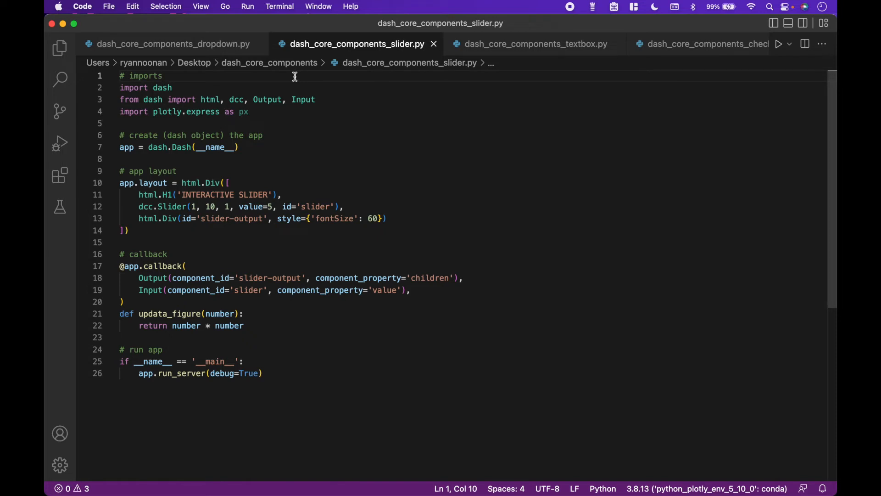
{"action": "mouse_move", "coordinate": [348, 203]}
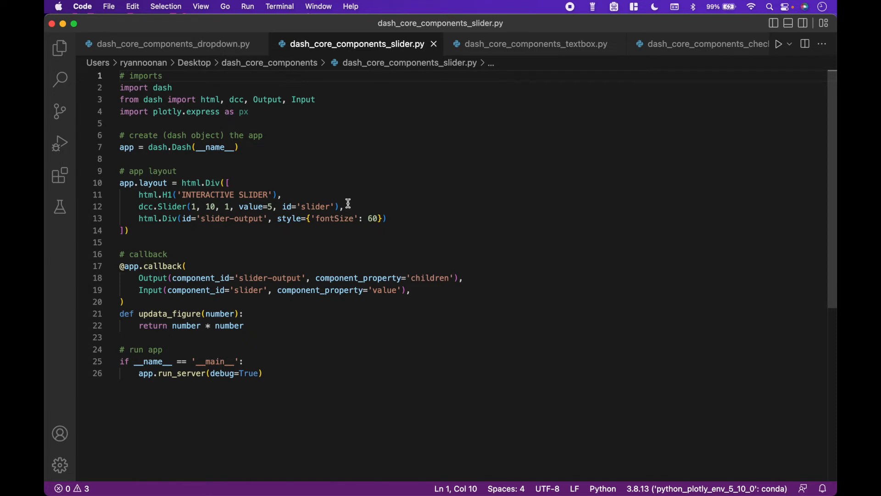
{"action": "left_click_drag", "start_coordinate": [138, 206], "coordinate": [344, 206]}
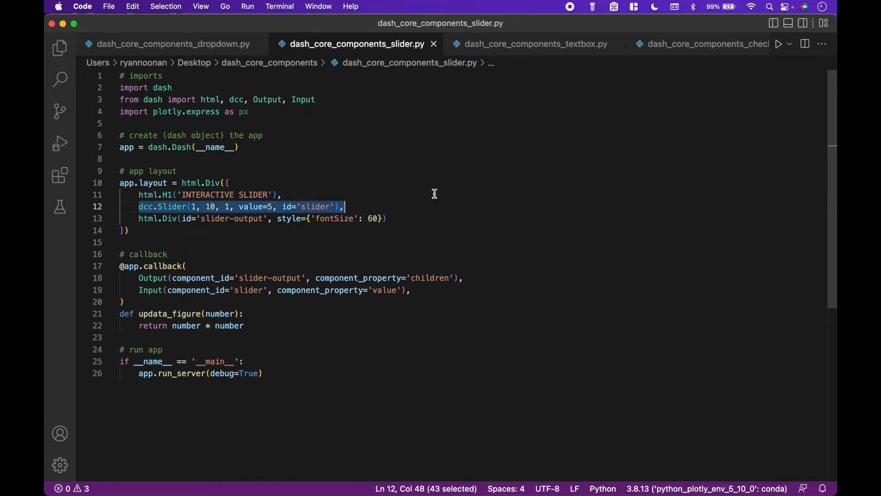
{"action": "double_click", "coordinate": [316, 206]}
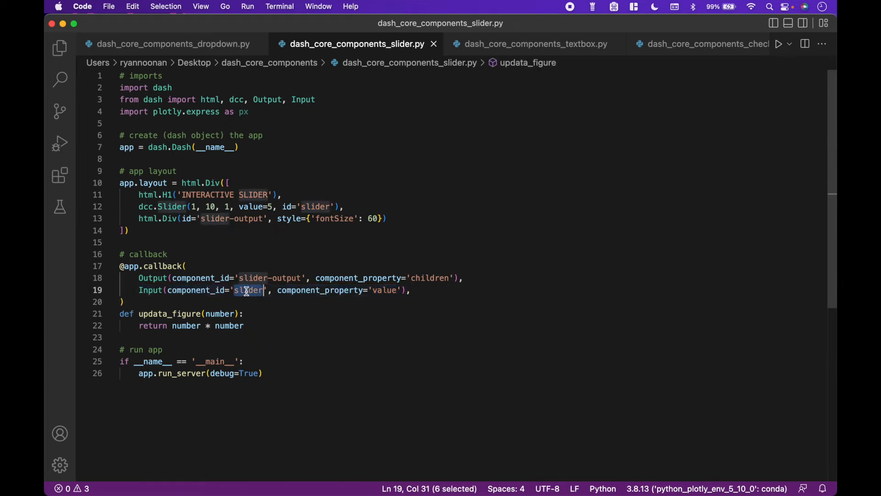
{"action": "mouse_move", "coordinate": [129, 234]}
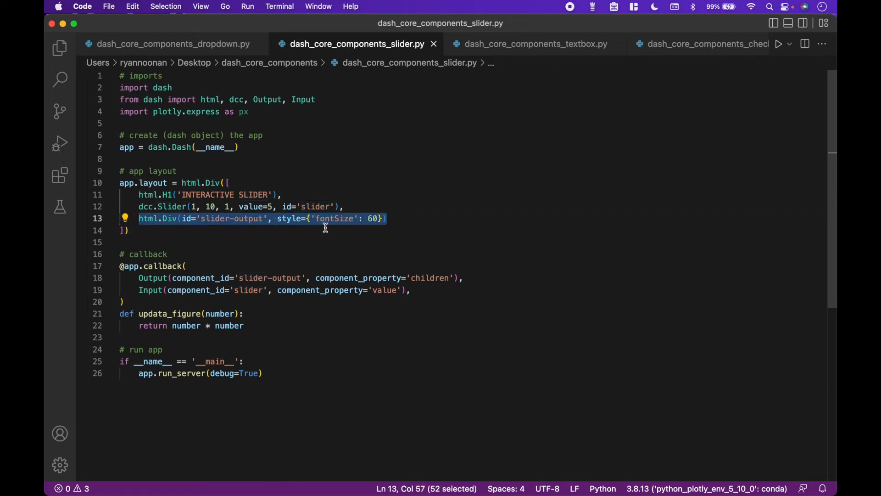
{"action": "left_click", "coordinate": [201, 218]}
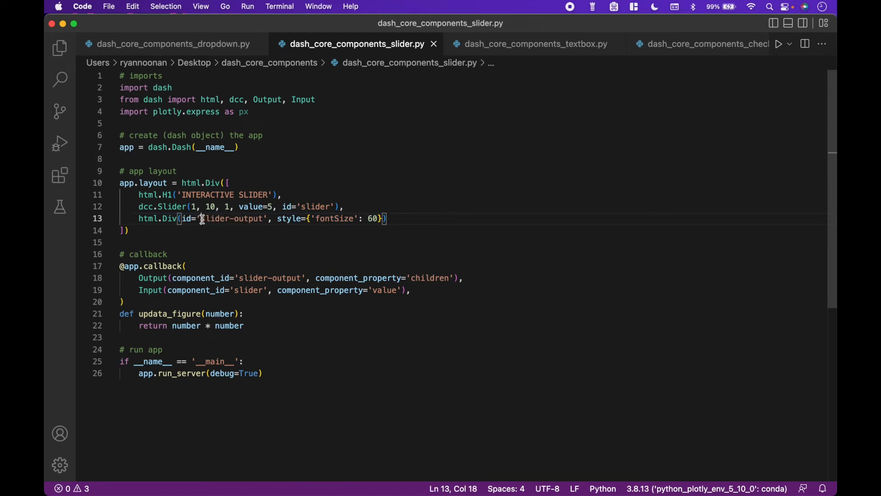
{"action": "double_click", "coordinate": [231, 218]}
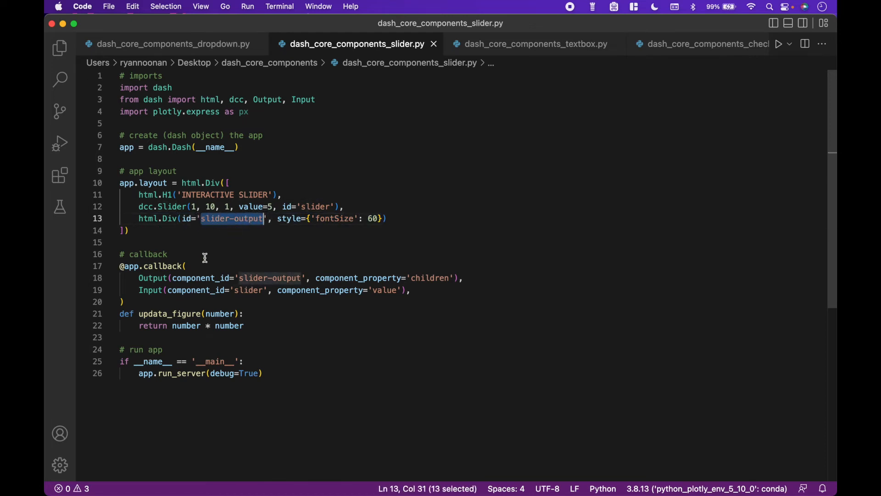
{"action": "mouse_move", "coordinate": [218, 226]}
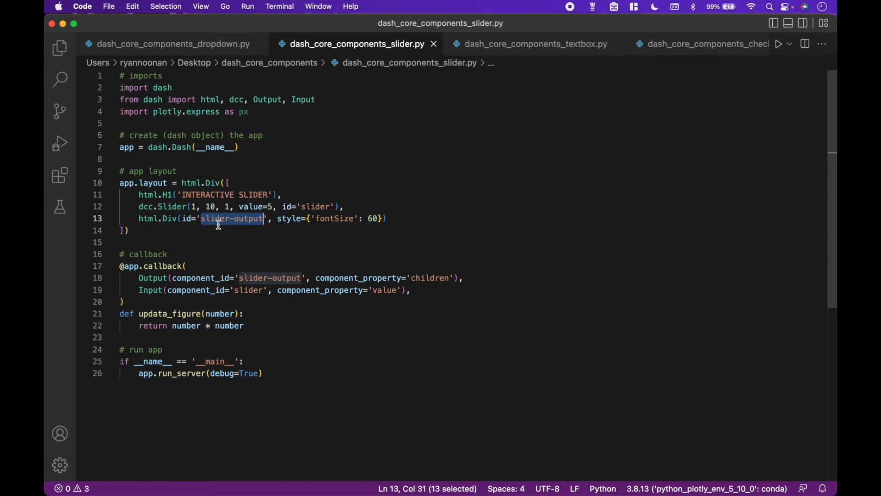
{"action": "mouse_move", "coordinate": [232, 218]}
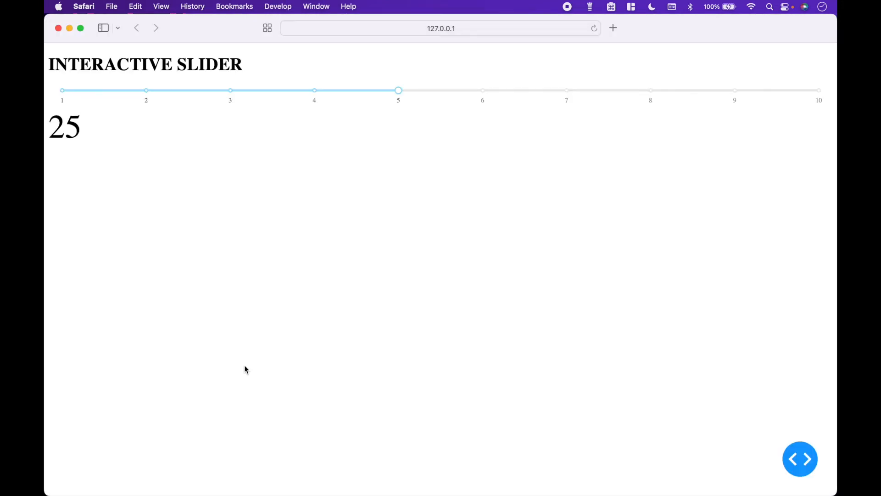
- Drag the slider to 3, 6, 8 and once more, watching 9, 36, 64 appear
{"action": "left_click_drag", "start_coordinate": [398, 90], "coordinate": [229, 90]}
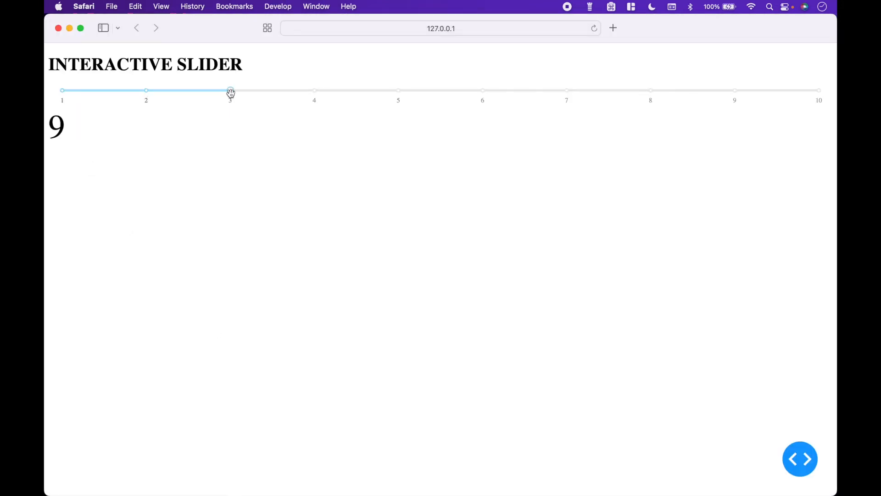
{"action": "left_click_drag", "start_coordinate": [230, 90], "coordinate": [483, 91]}
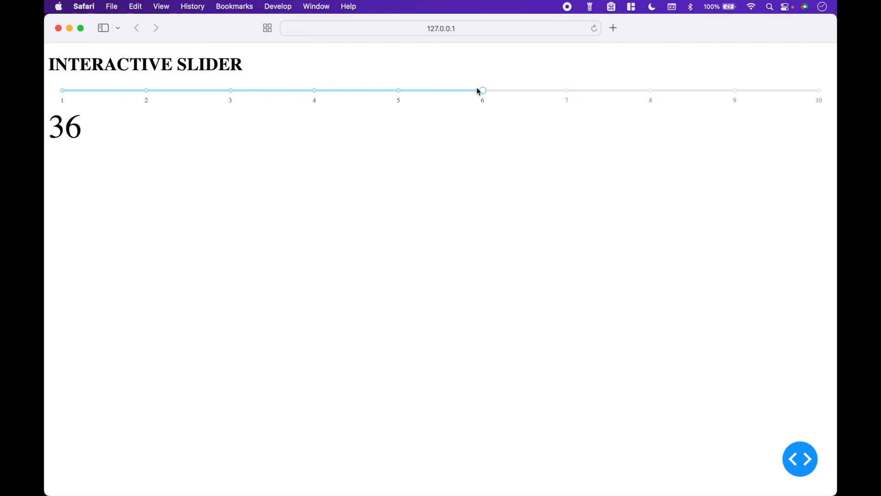
{"action": "left_click_drag", "start_coordinate": [482, 90], "coordinate": [650, 90]}
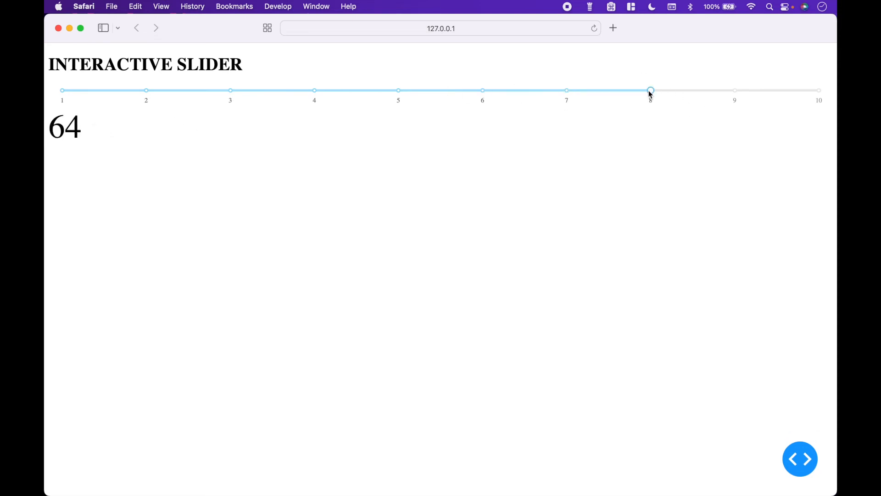
{"action": "left_click_drag", "start_coordinate": [650, 90], "coordinate": [818, 90]}
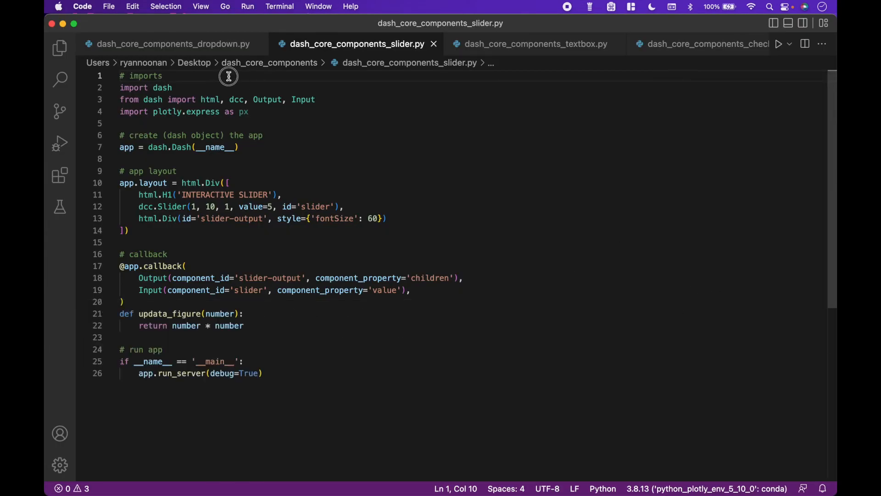
- Highlight slider-output, then the textbox script's input-text-box id, and switch to the checklist script
{"action": "double_click", "coordinate": [231, 219]}
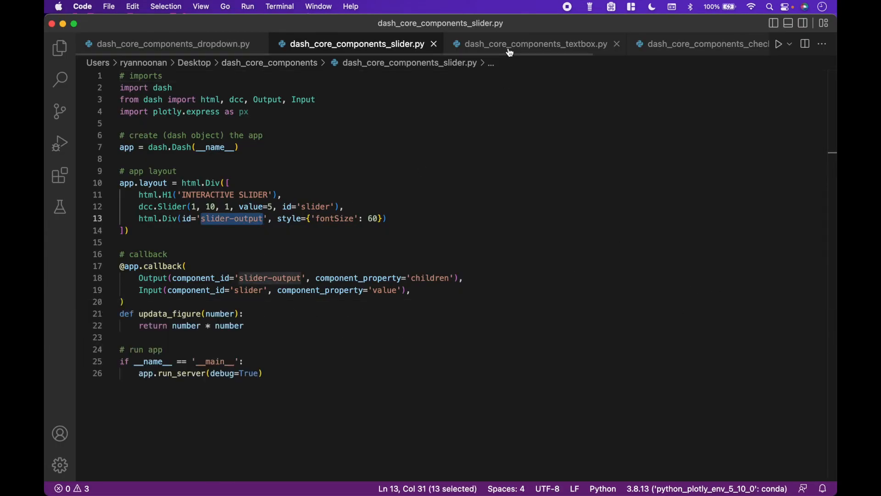
{"action": "left_click", "coordinate": [534, 44]}
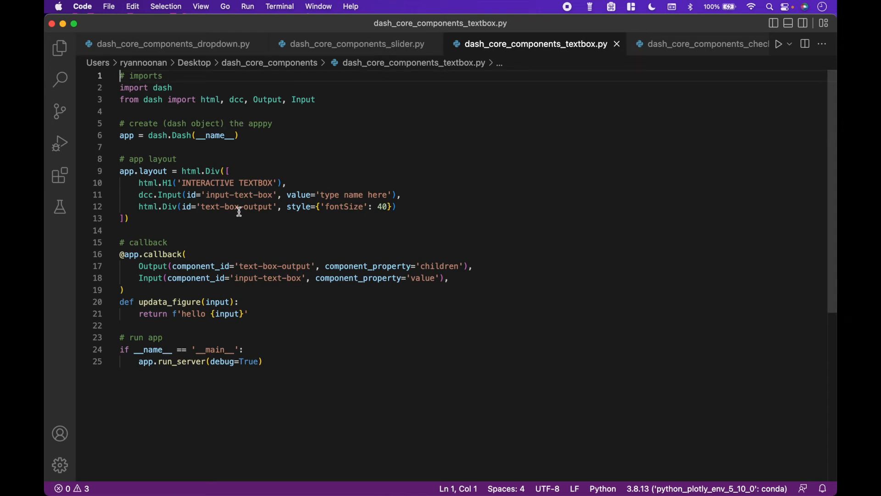
{"action": "double_click", "coordinate": [238, 194]}
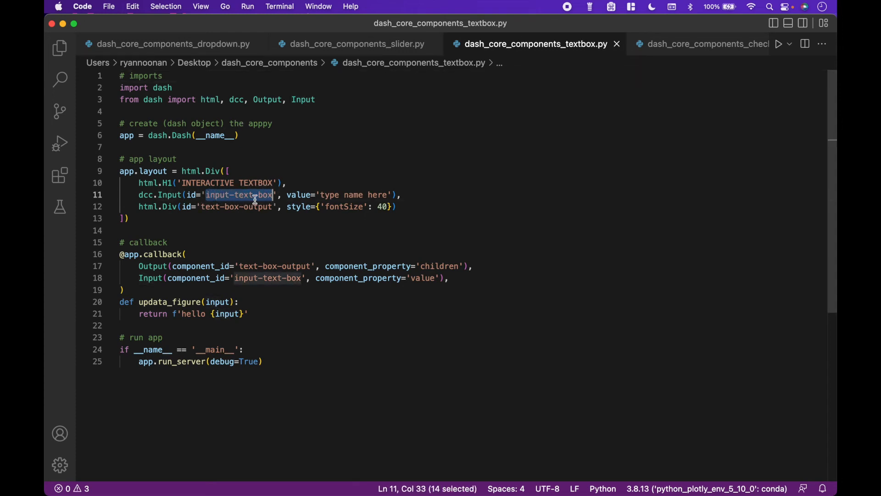
{"action": "mouse_move", "coordinate": [265, 206]}
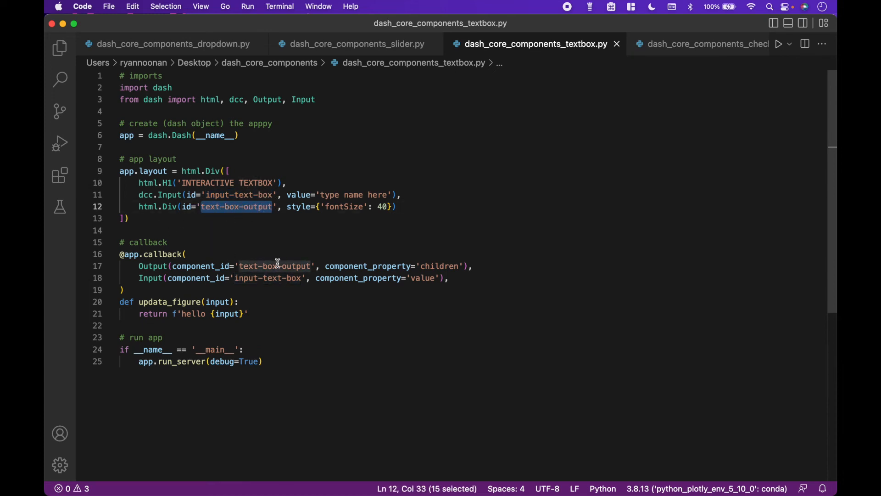
{"action": "mouse_move", "coordinate": [271, 263]}
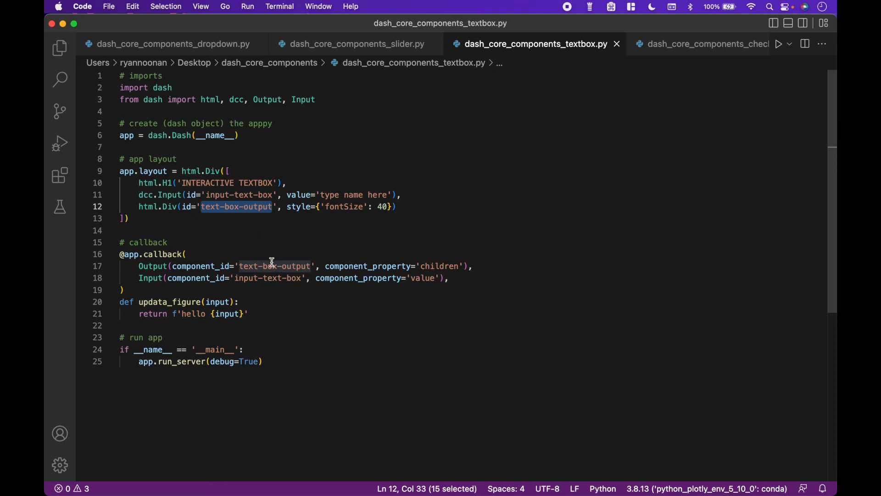
{"action": "left_click", "coordinate": [706, 44]}
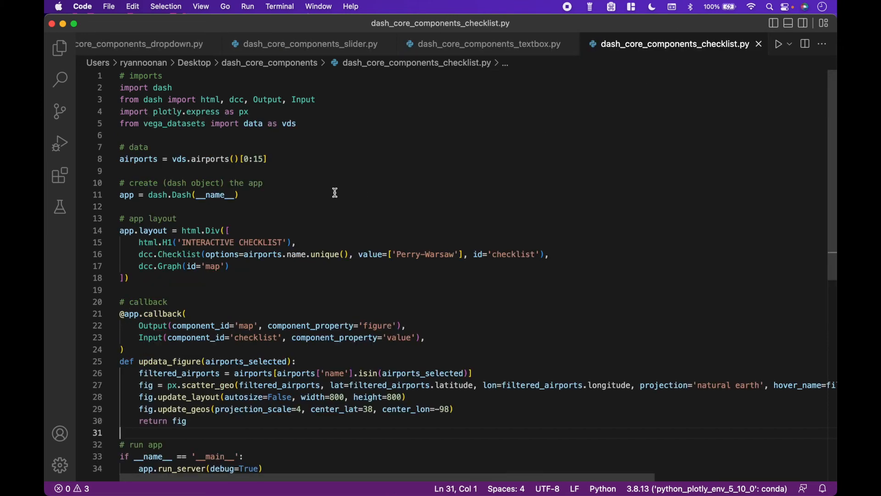
- Highlight an identifier while reviewing the checklist script
{"action": "double_click", "coordinate": [512, 254]}
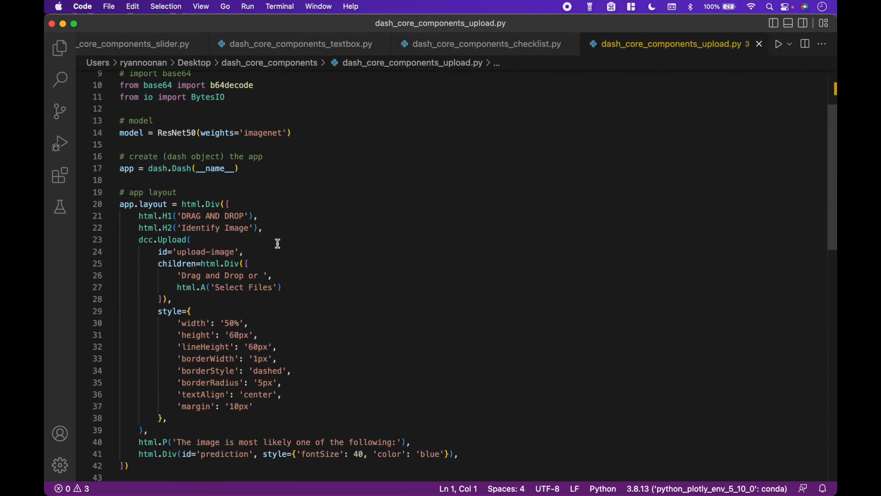
- Highlight the upload-image and prediction ids in upload.py, then return to the dropdown script
{"action": "double_click", "coordinate": [207, 252]}
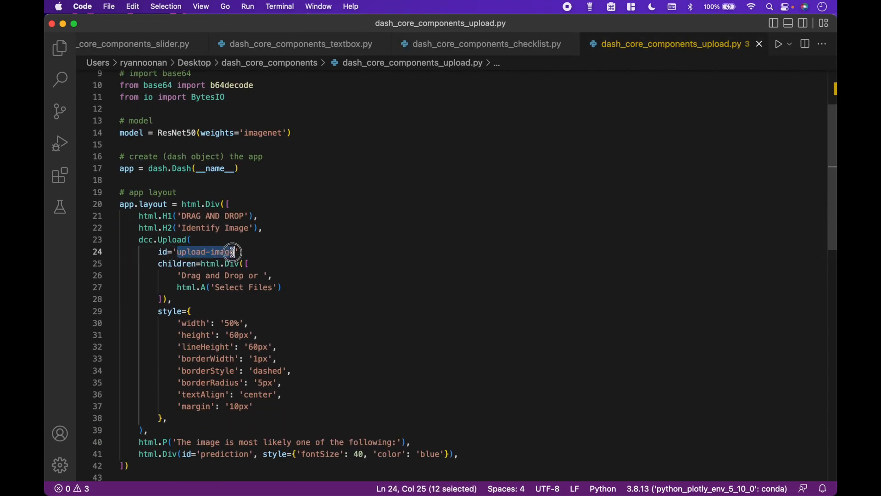
{"action": "scroll", "scroll_direction": "down", "scroll_amount": 3}
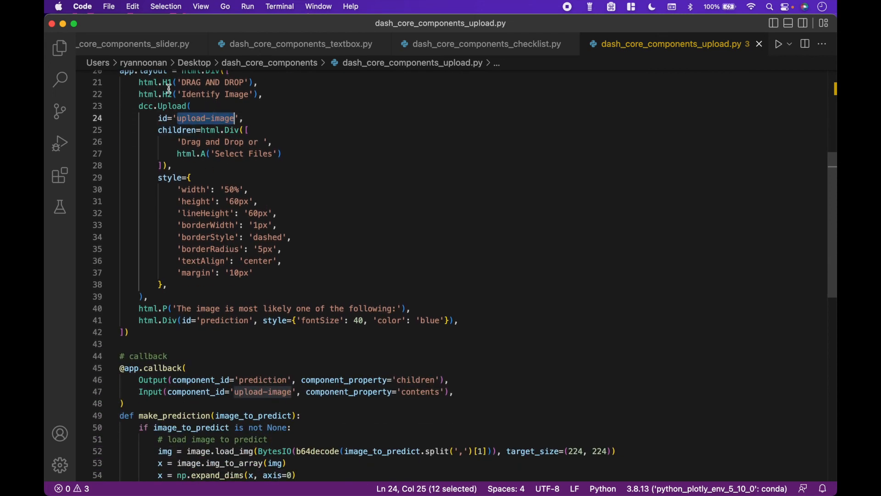
{"action": "mouse_move", "coordinate": [220, 225]}
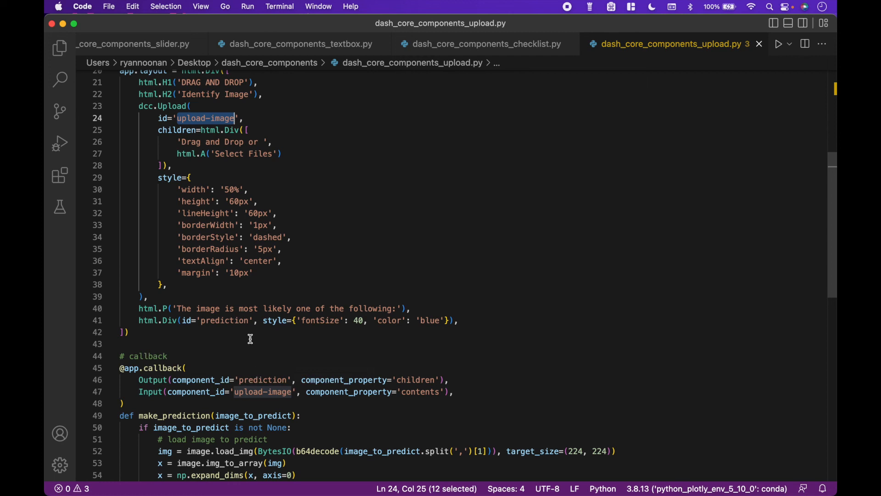
{"action": "double_click", "coordinate": [225, 320]}
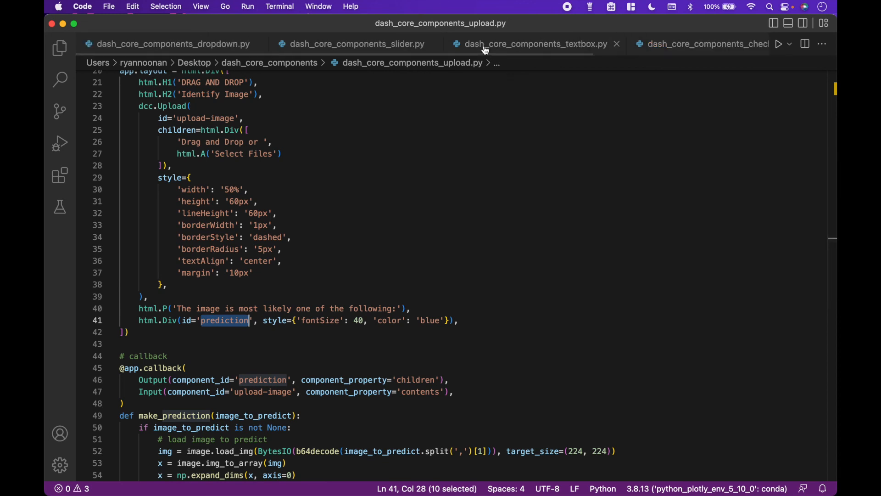
{"action": "left_click", "coordinate": [168, 44]}
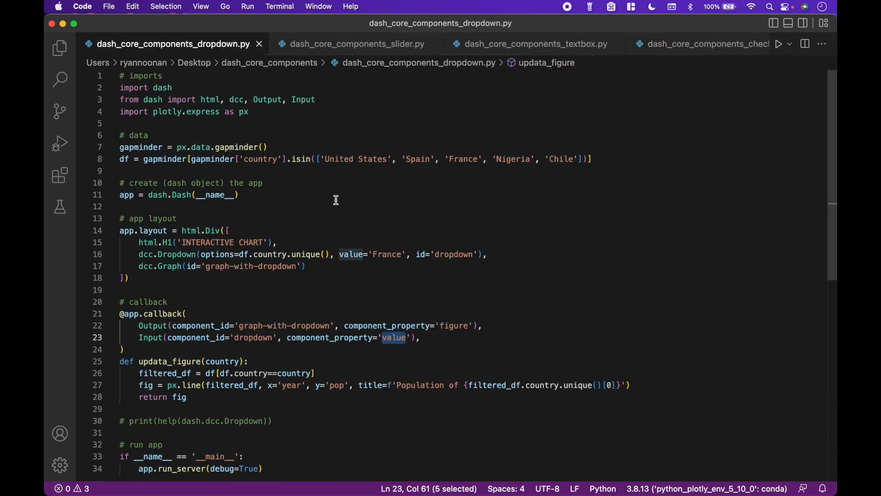